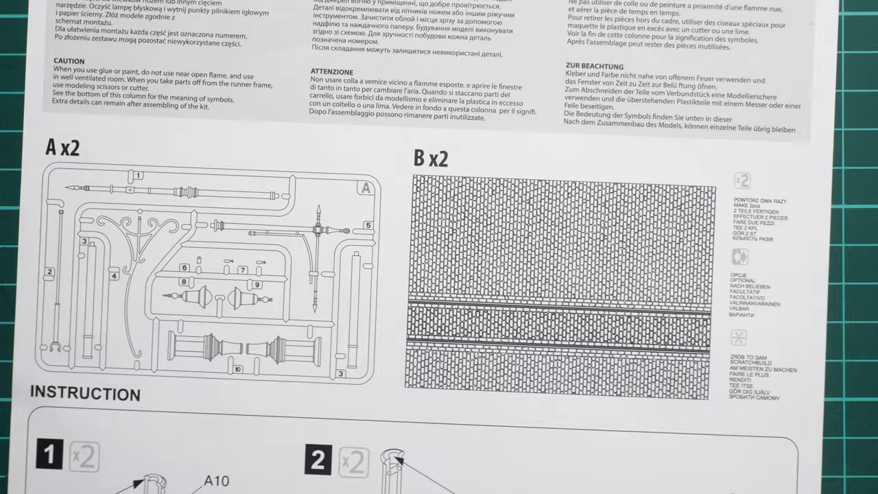
scroll(down, 3)
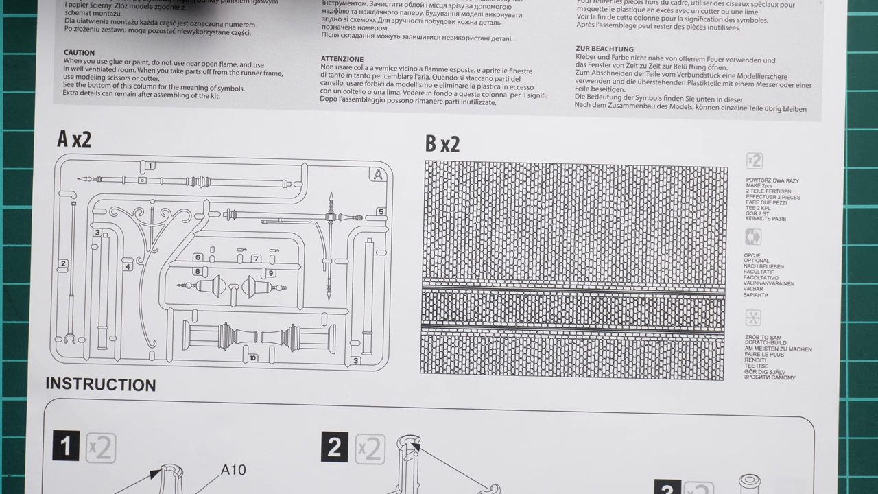